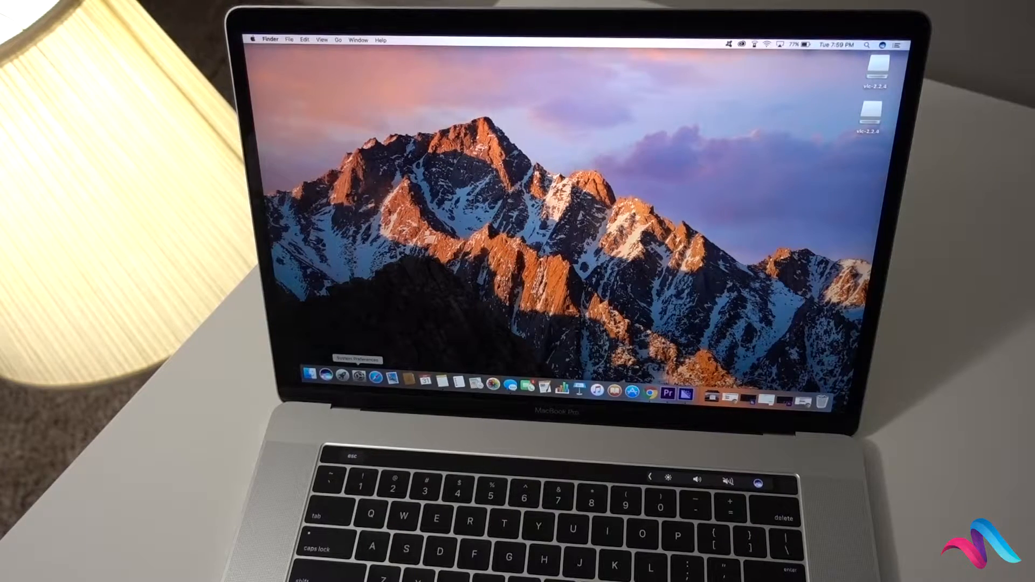
# Step: Launch System Preferences from the Dock to reach the Keyboard pane's Touch Bar settings
pyautogui.click(362, 377)
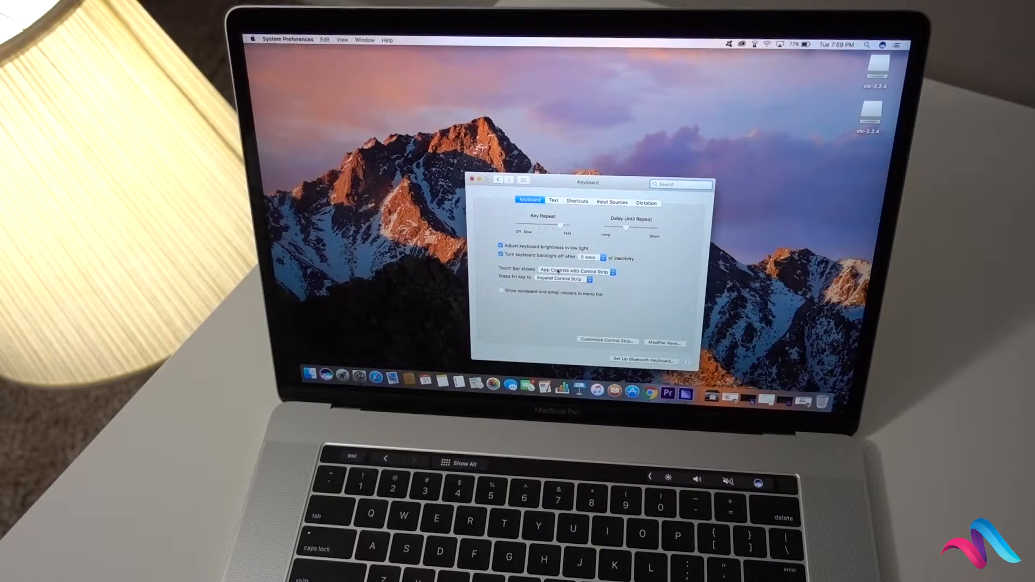
# Step: Set 'Touch Bar shows' to Expanded Control Strip in Keyboard preferences
pyautogui.click(577, 271)
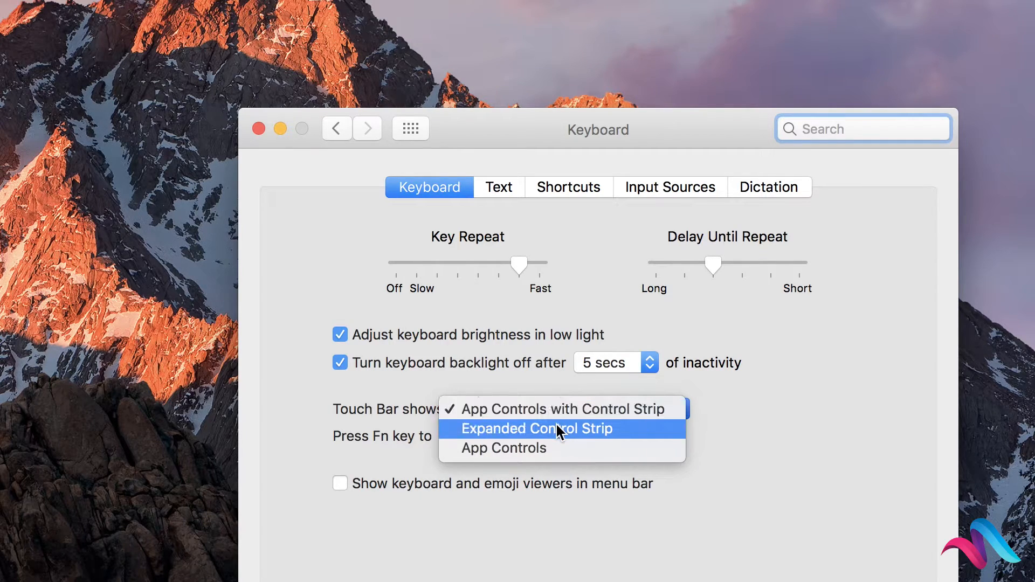
pyautogui.click(536, 429)
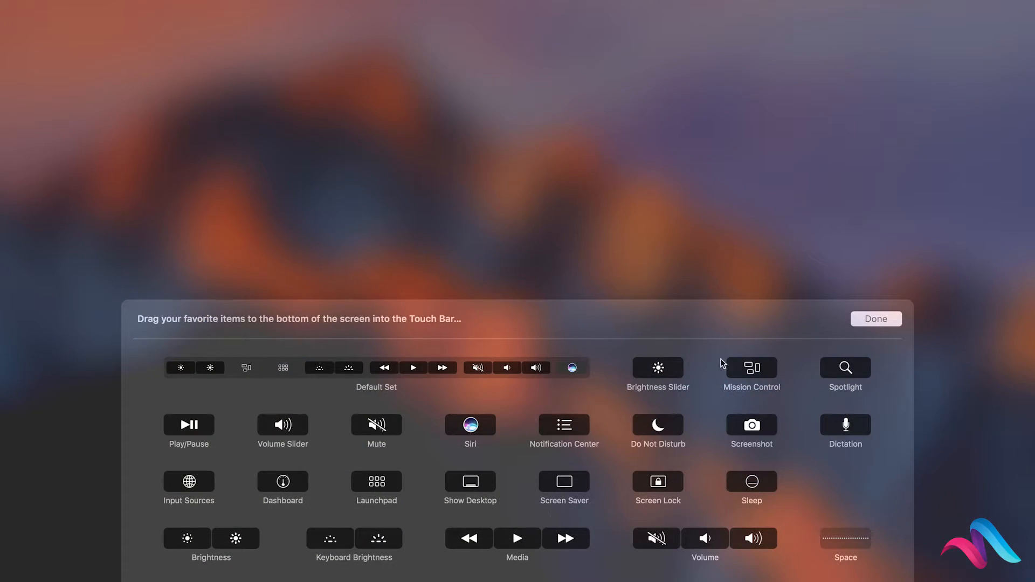
pyautogui.moveTo(606, 212)
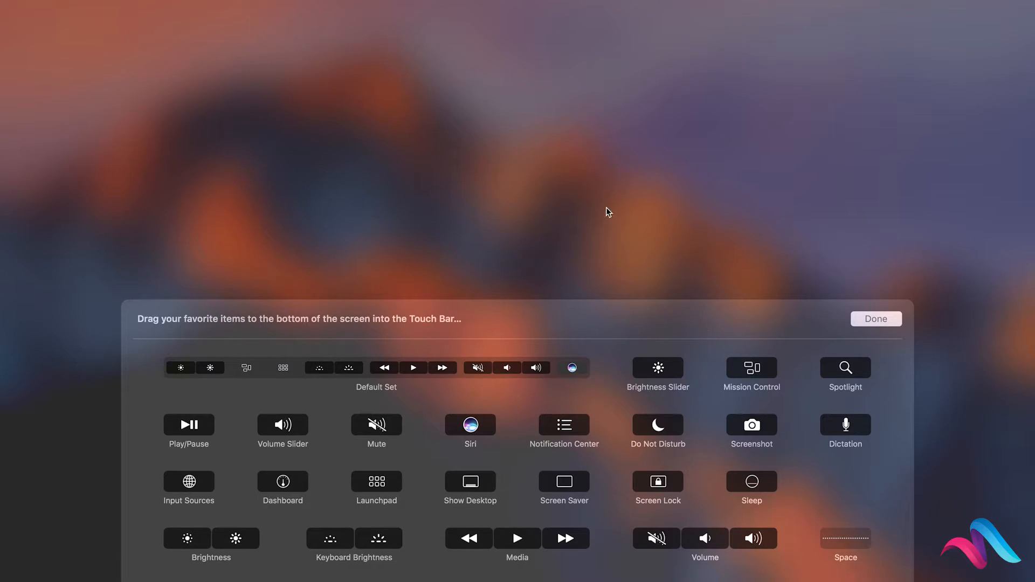